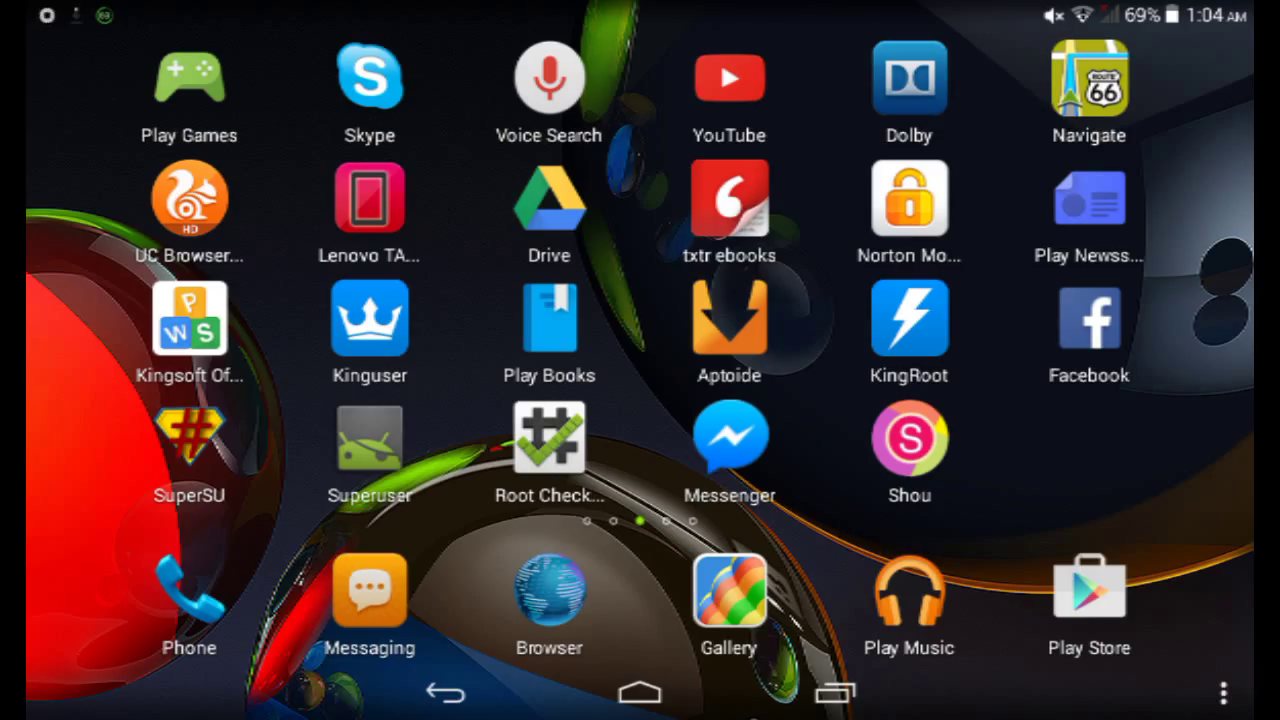
Launch the Aptoide app store from its home screen icon.
left_click(728, 320)
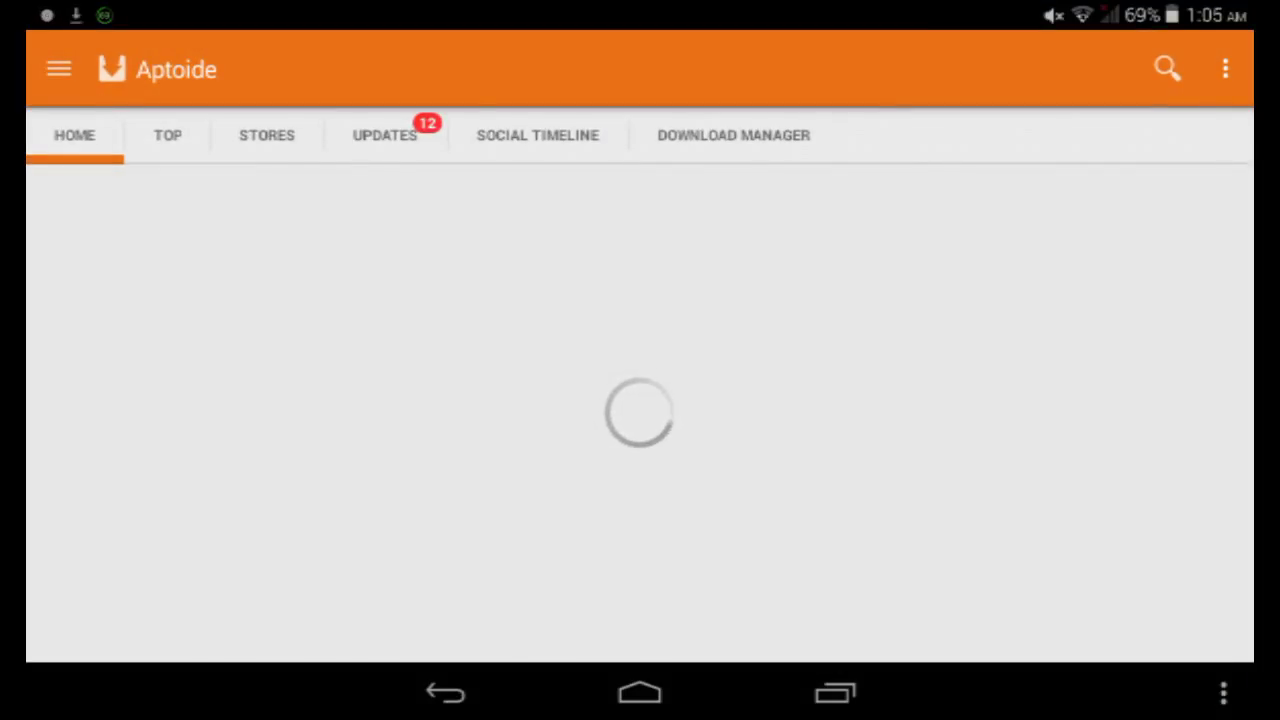
Search Aptoide for "kingroot" to list the matching root apps.
left_click(1166, 73)
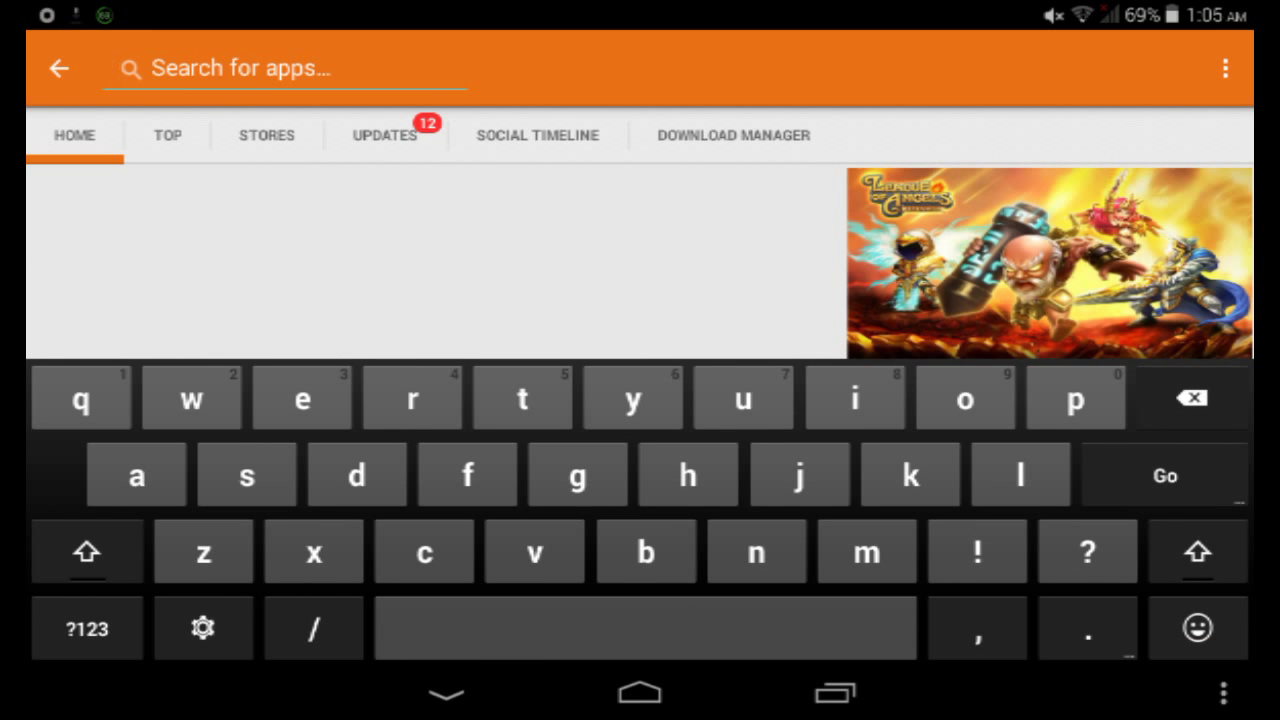
type("kin")
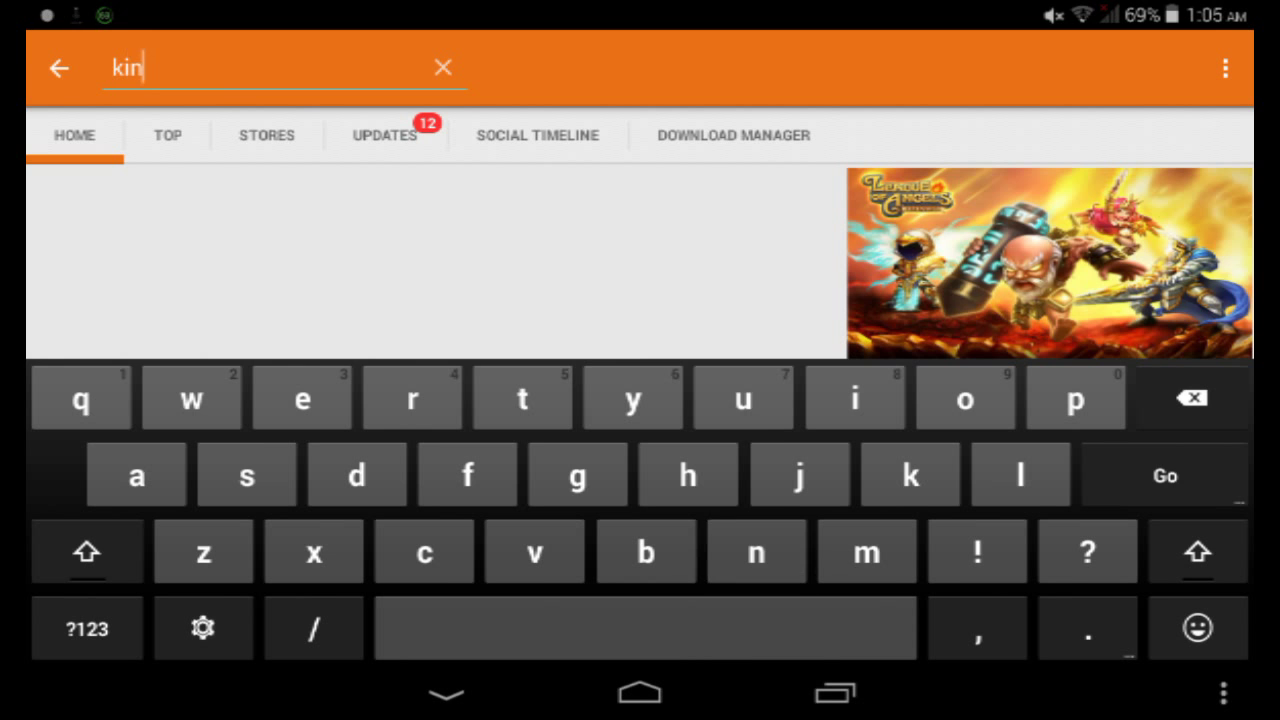
type("groo")
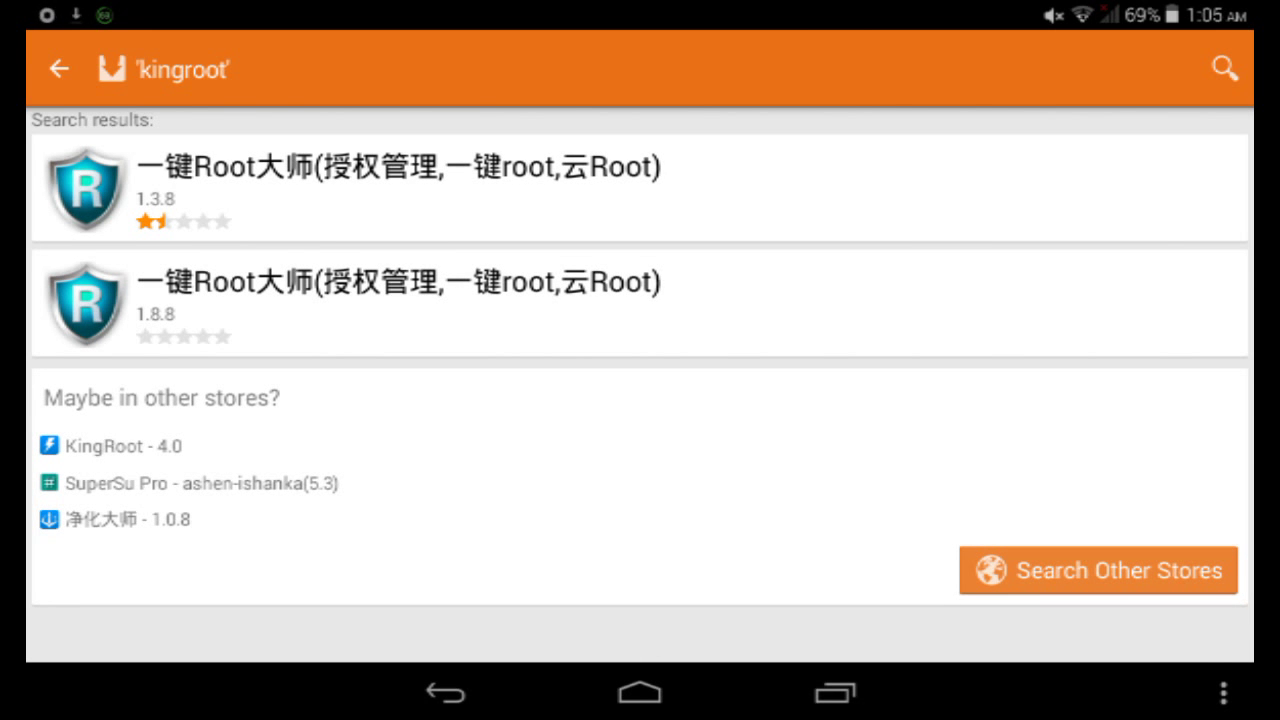
Search other stores and scroll to KingRoot 4.0 by Rico-Heat.
left_click(1107, 575)
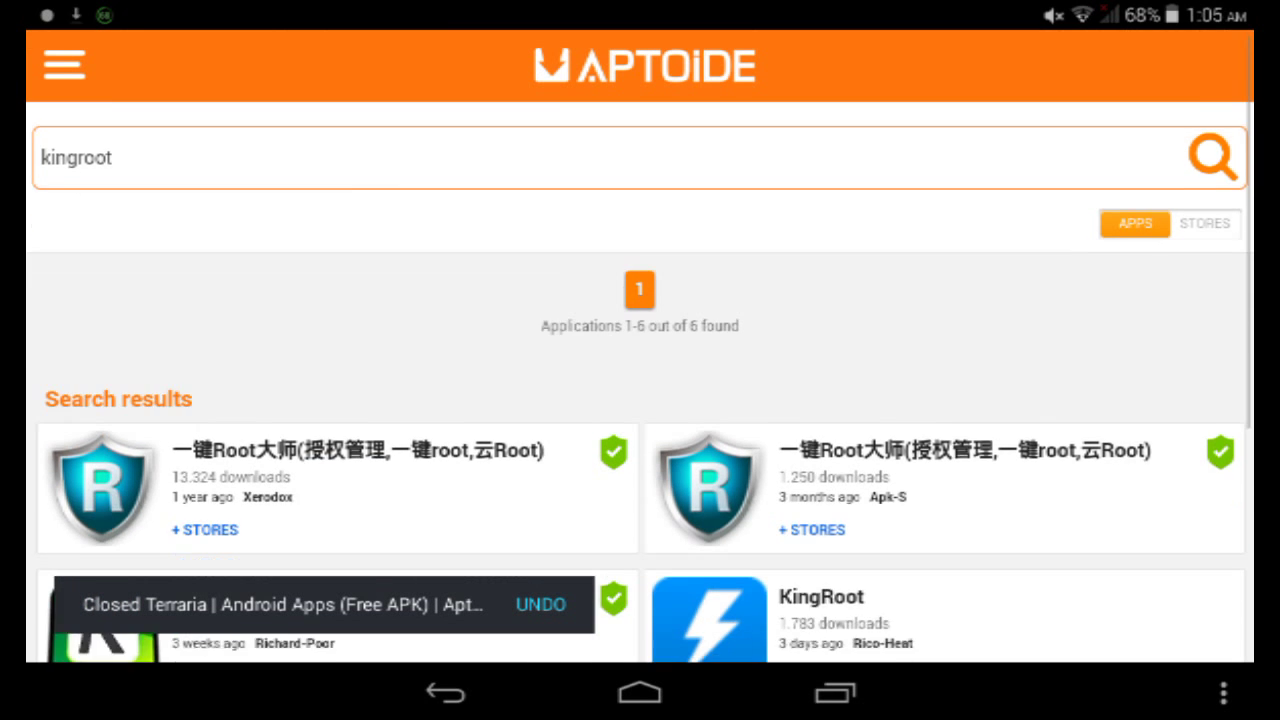
scroll("down", 3)
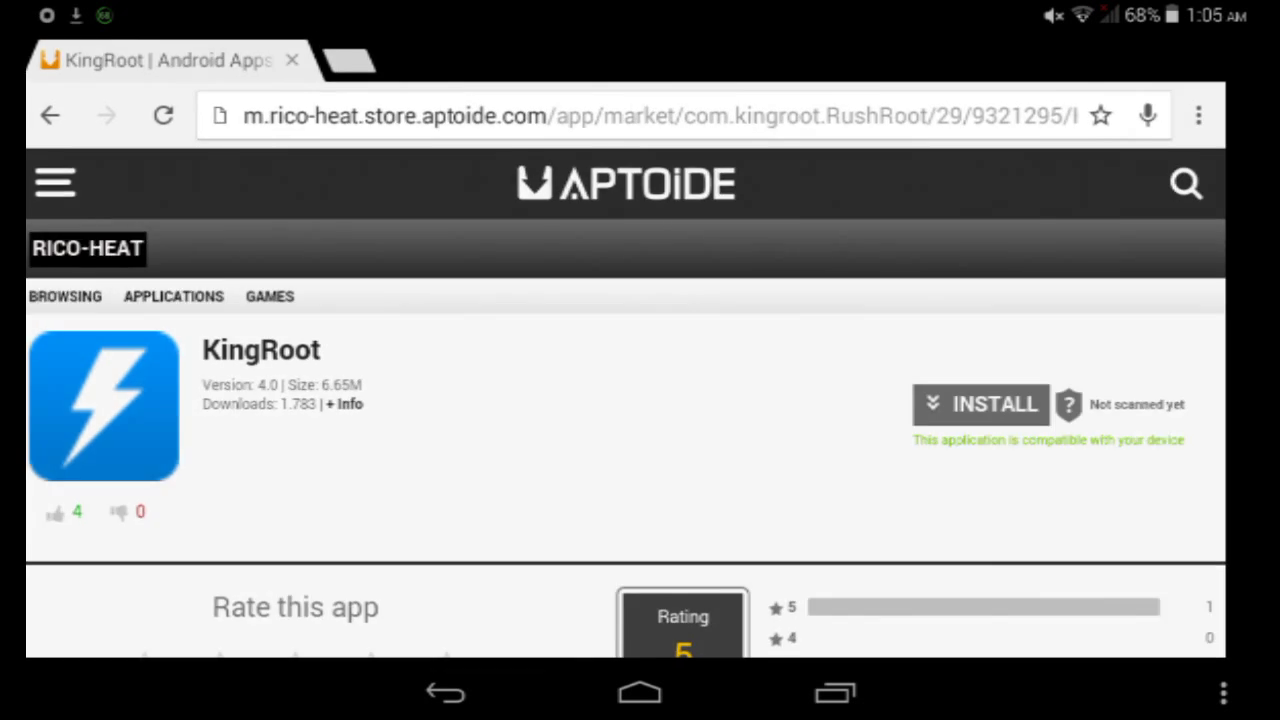
left_click(995, 405)
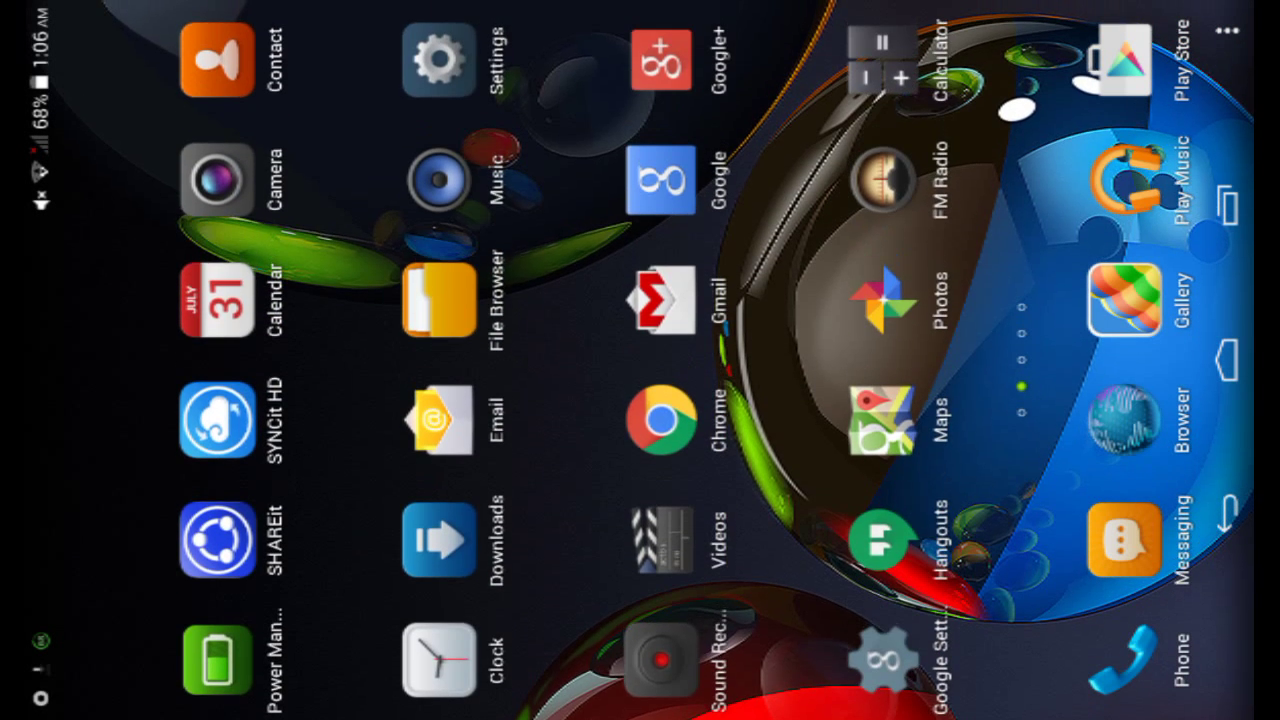
Swipe through app drawer pages to show KingRoot, Kinguser, Aptoide, SuperSU and Root Checker.
scroll("left", 3)
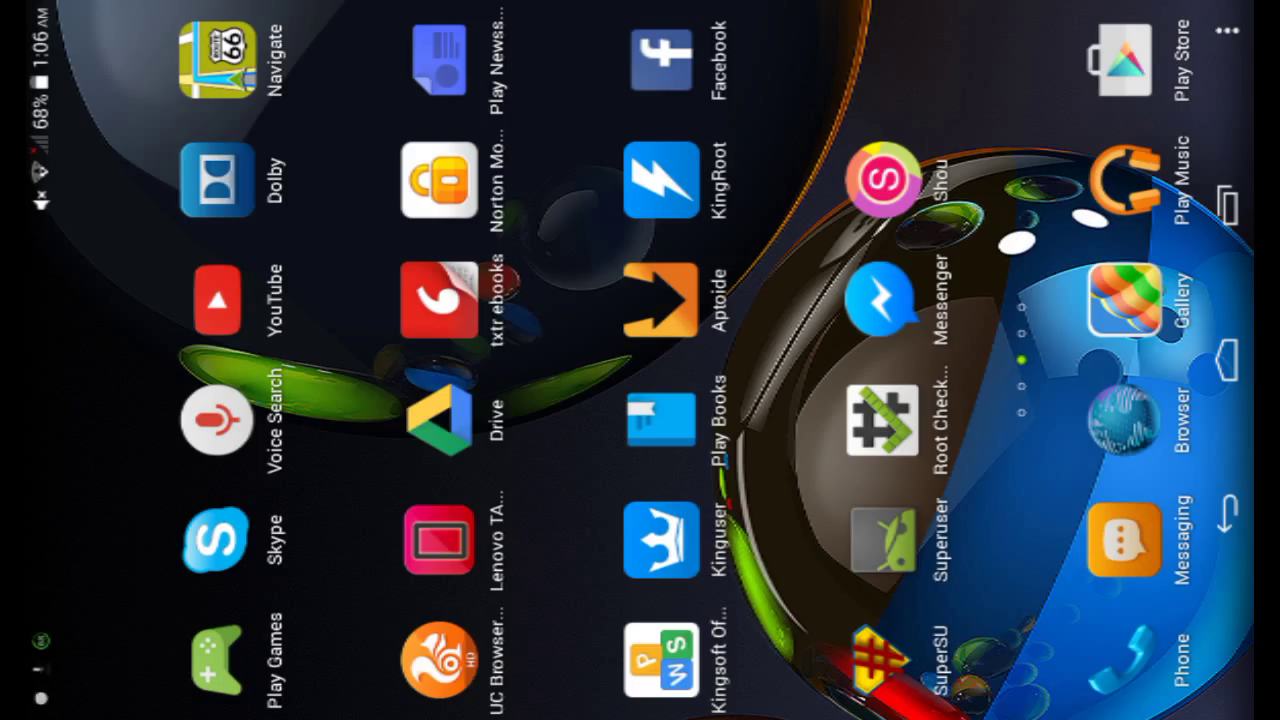
left_click(883, 422)
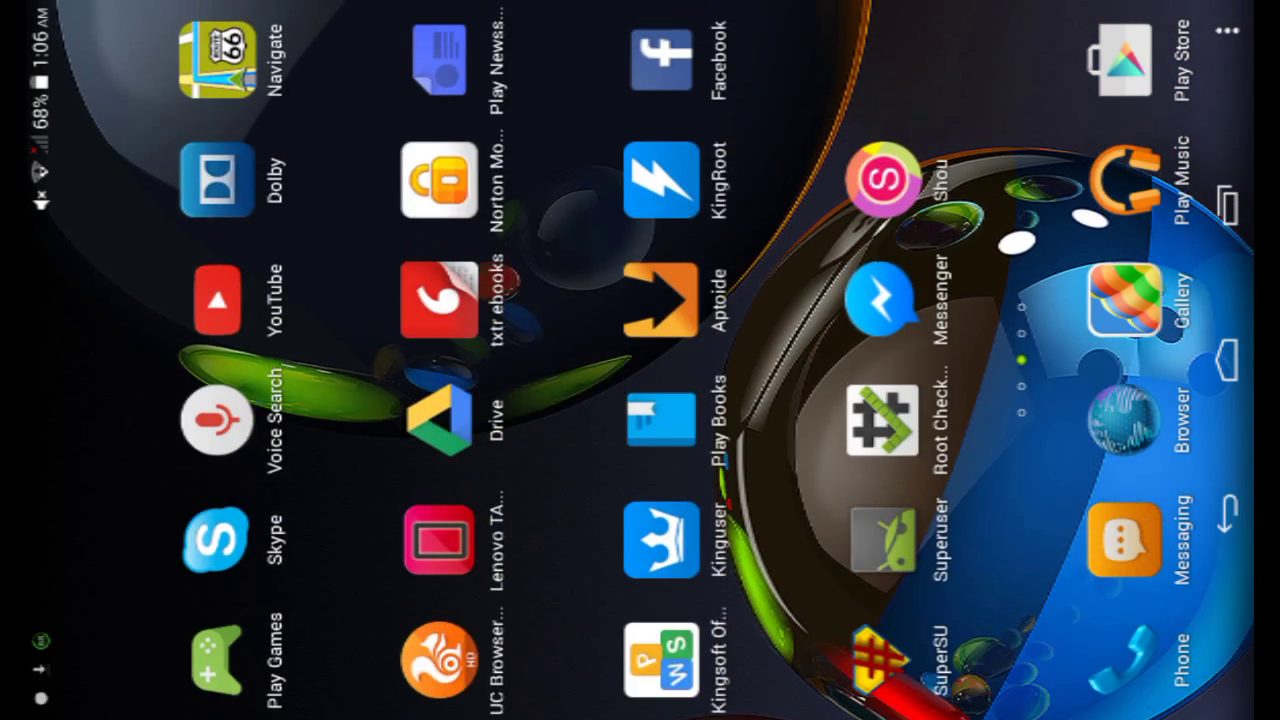
scroll("left", 3)
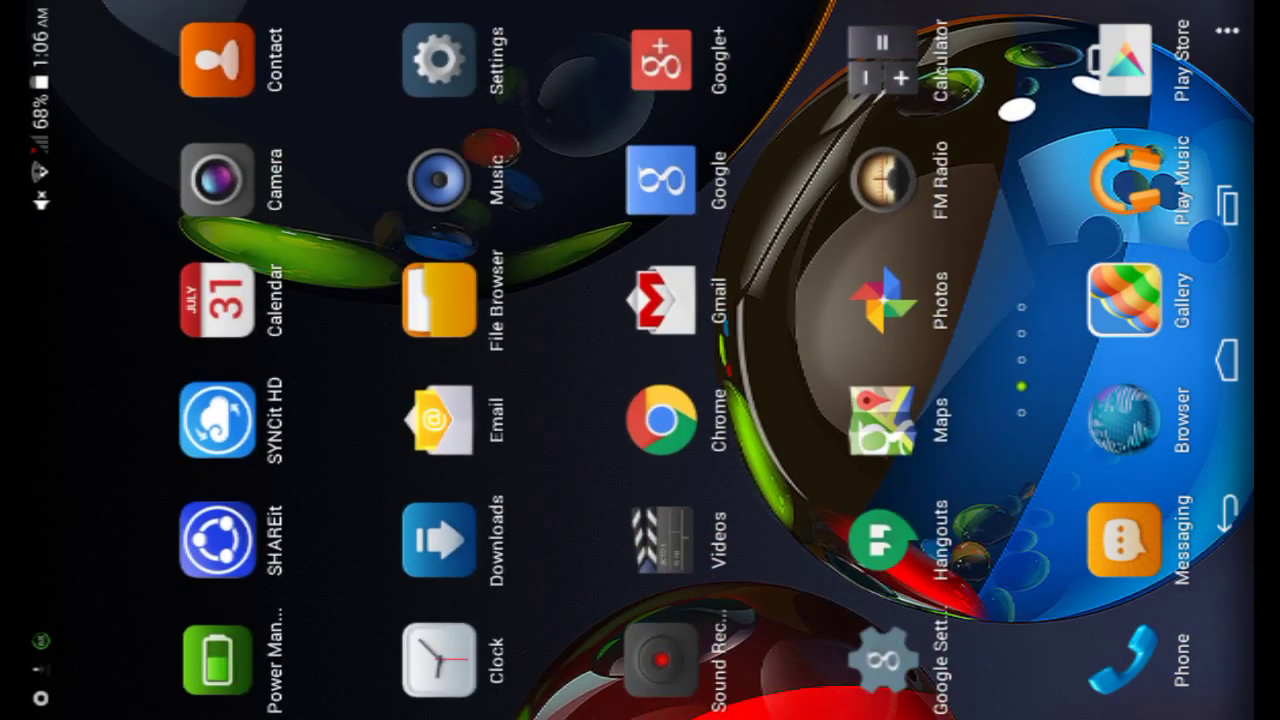
scroll("down", 3)
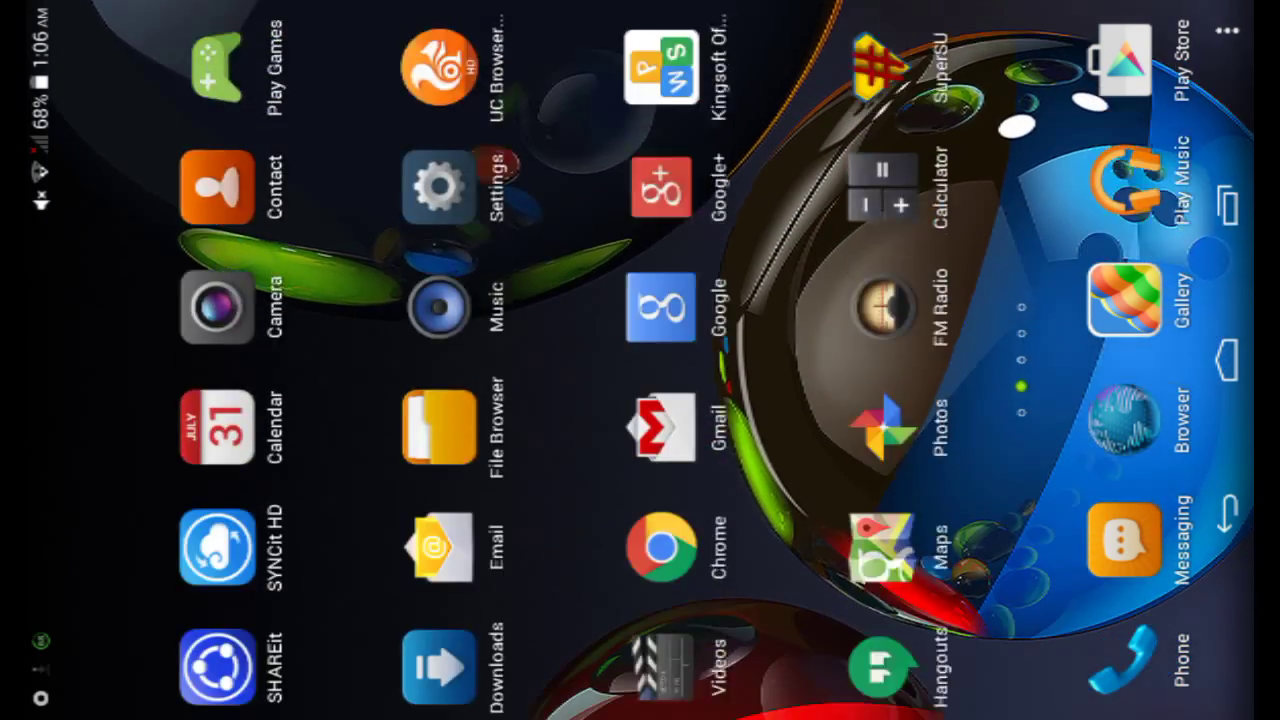
scroll("down", 3)
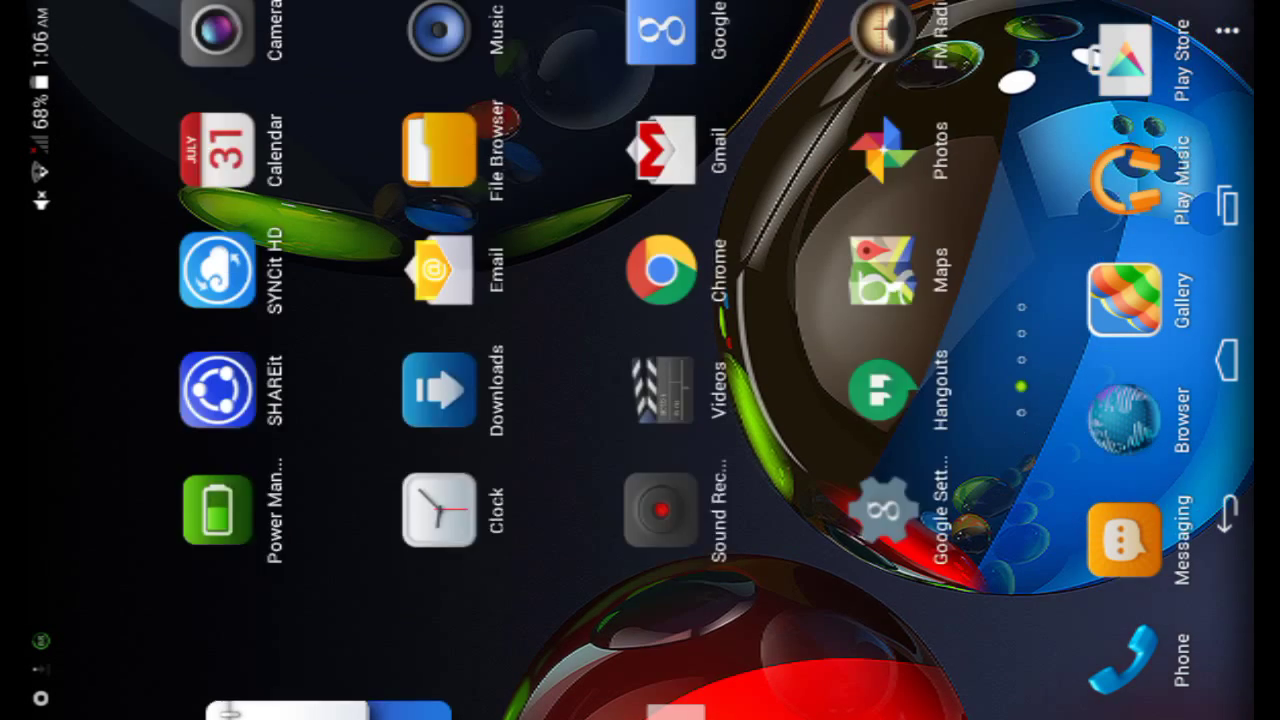
scroll("left", 3)
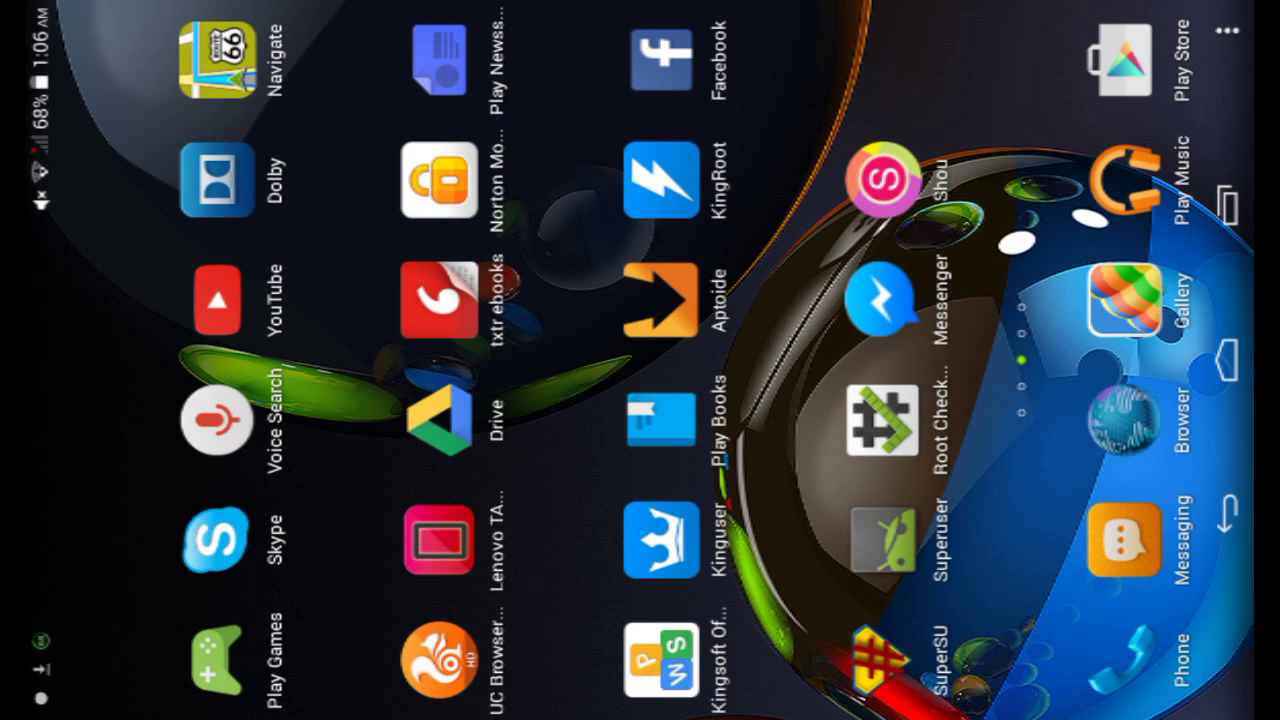